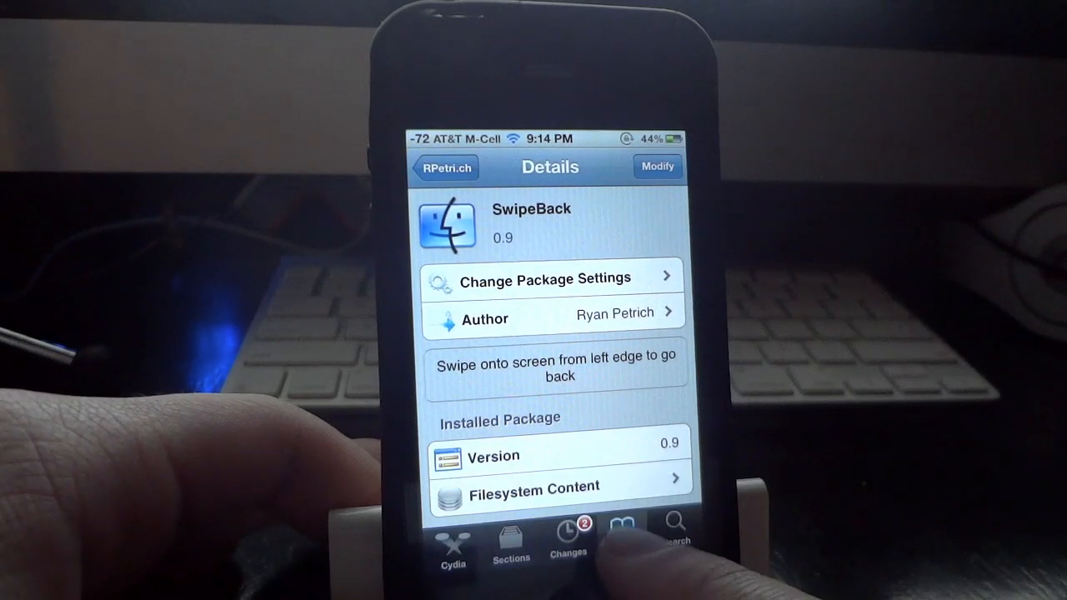
Show the Sources list under Manage and leave its editing mode with Done
{"action": "left_click", "coordinate": [622, 541]}
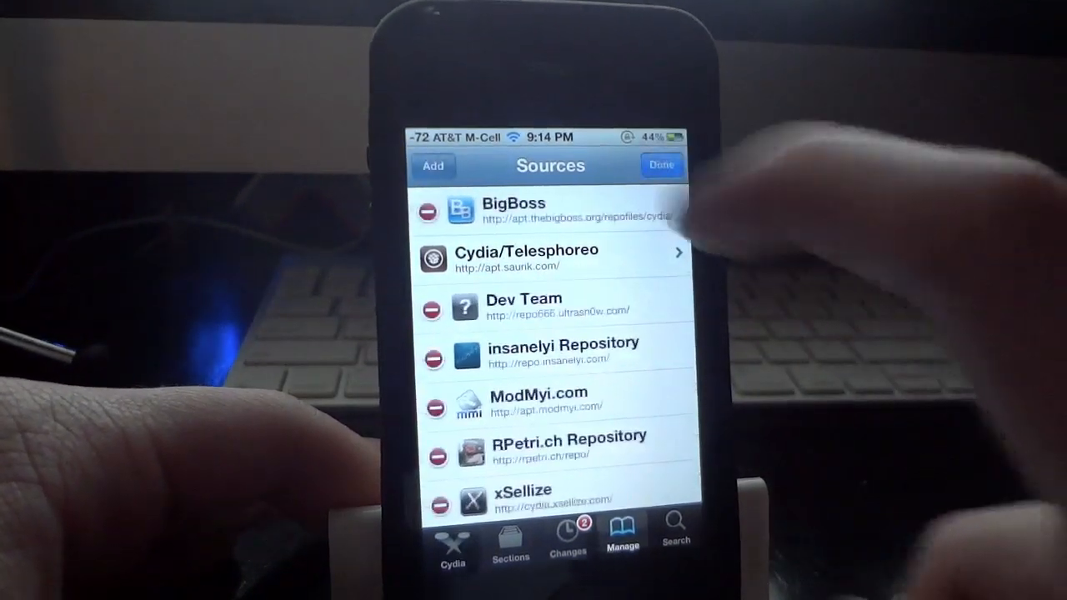
{"action": "left_click", "coordinate": [433, 165]}
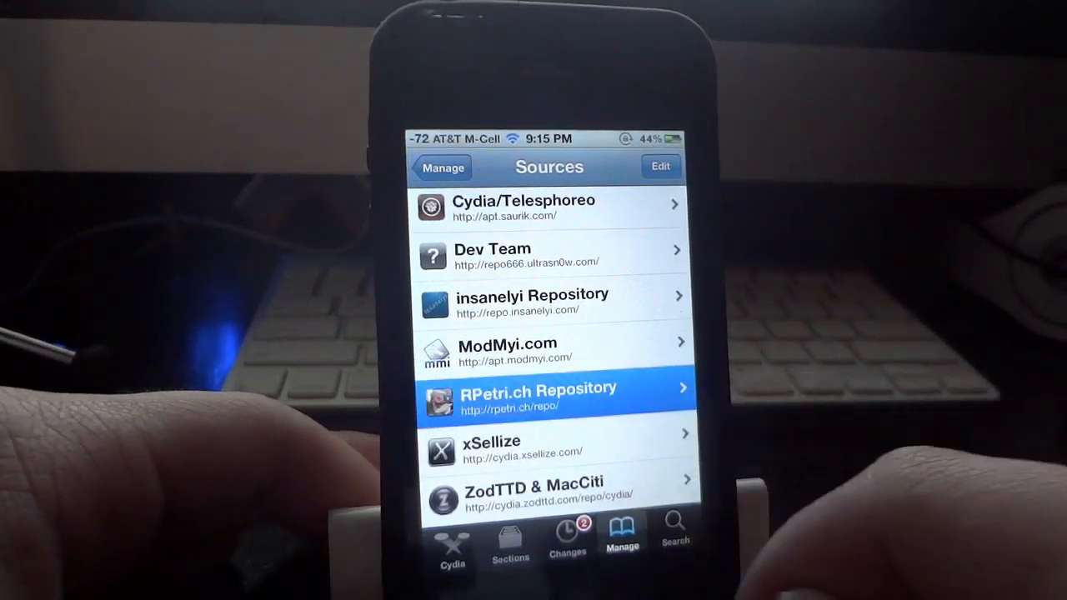
Browse the RPetri.ch Repository's packages and select SwipeBack
{"action": "left_click", "coordinate": [550, 398]}
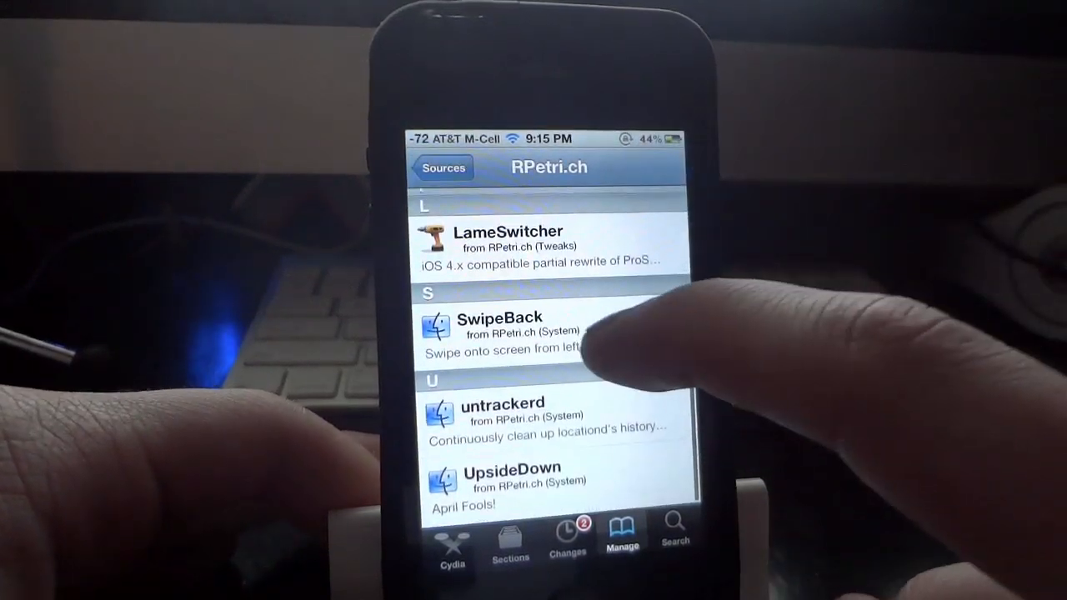
{"action": "left_click", "coordinate": [500, 330]}
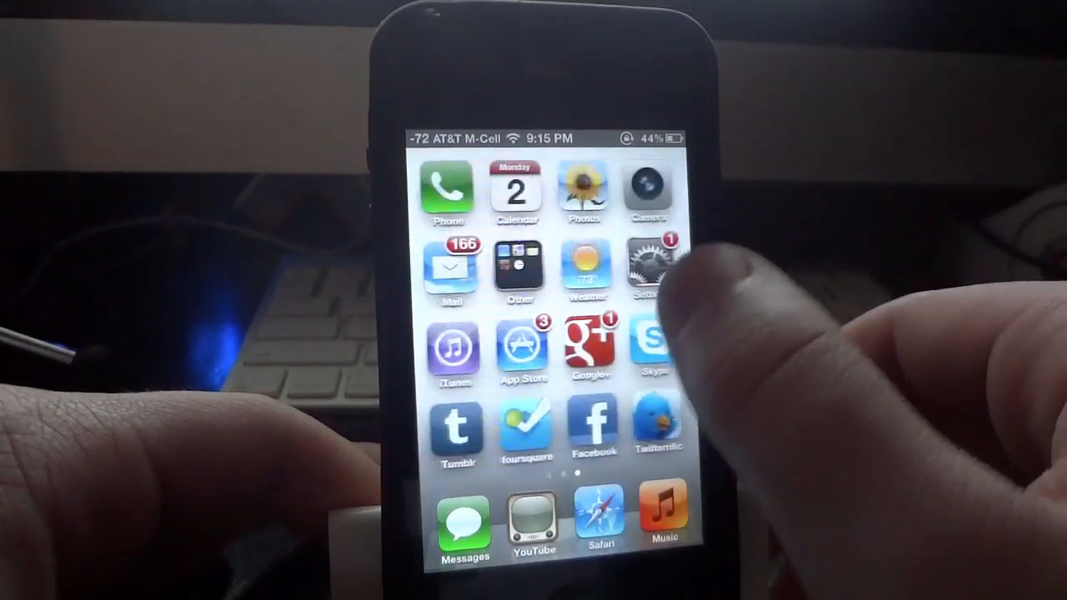
Go Settings > General > Siri, then swipe back from Siri to the General page
{"action": "left_click", "coordinate": [650, 267]}
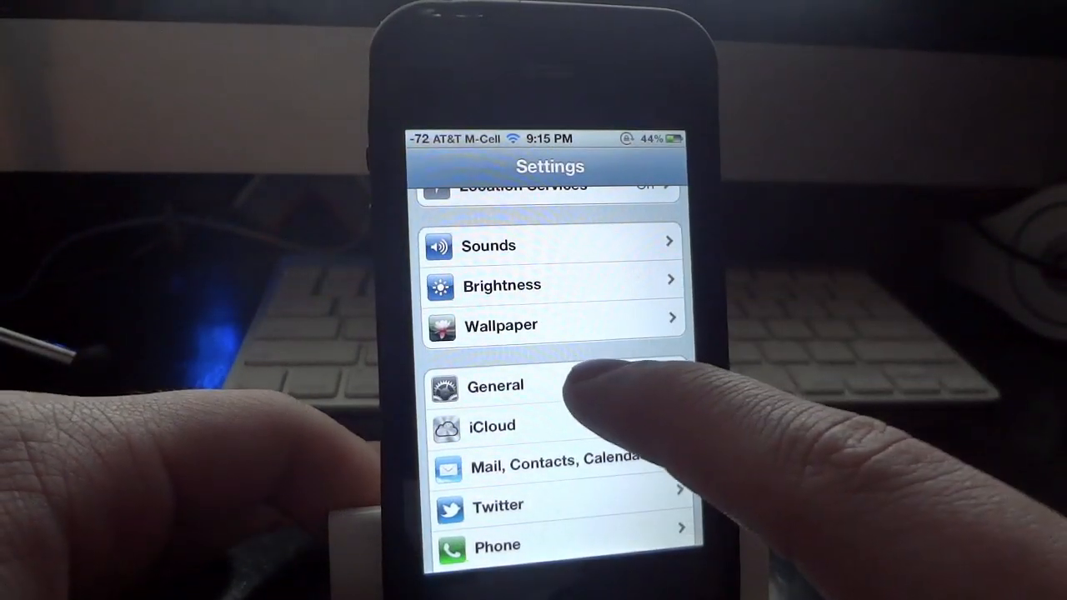
{"action": "left_click", "coordinate": [494, 385]}
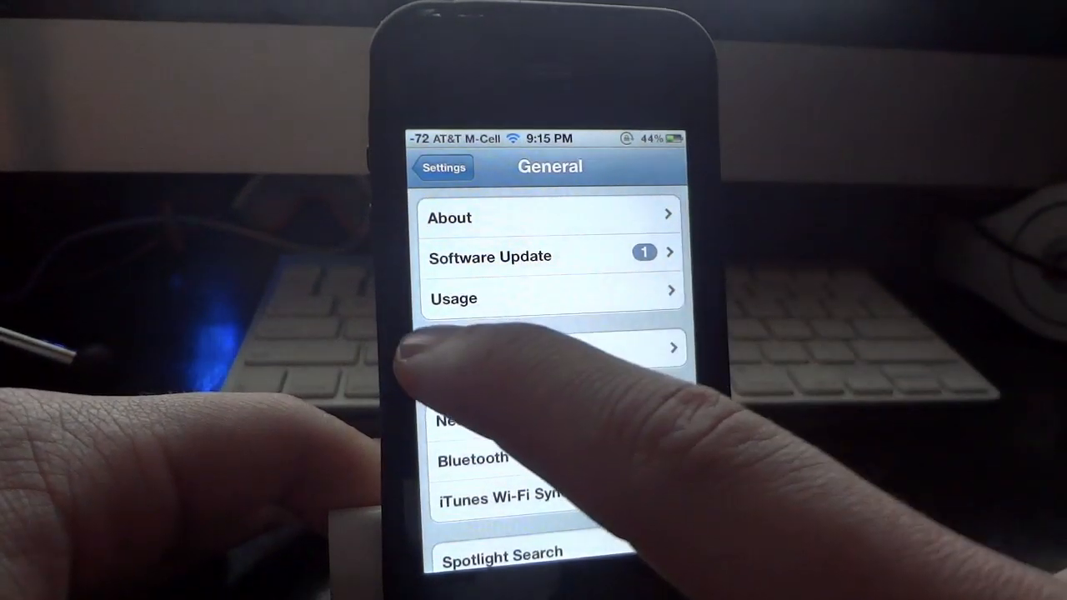
{"action": "left_click", "coordinate": [444, 166]}
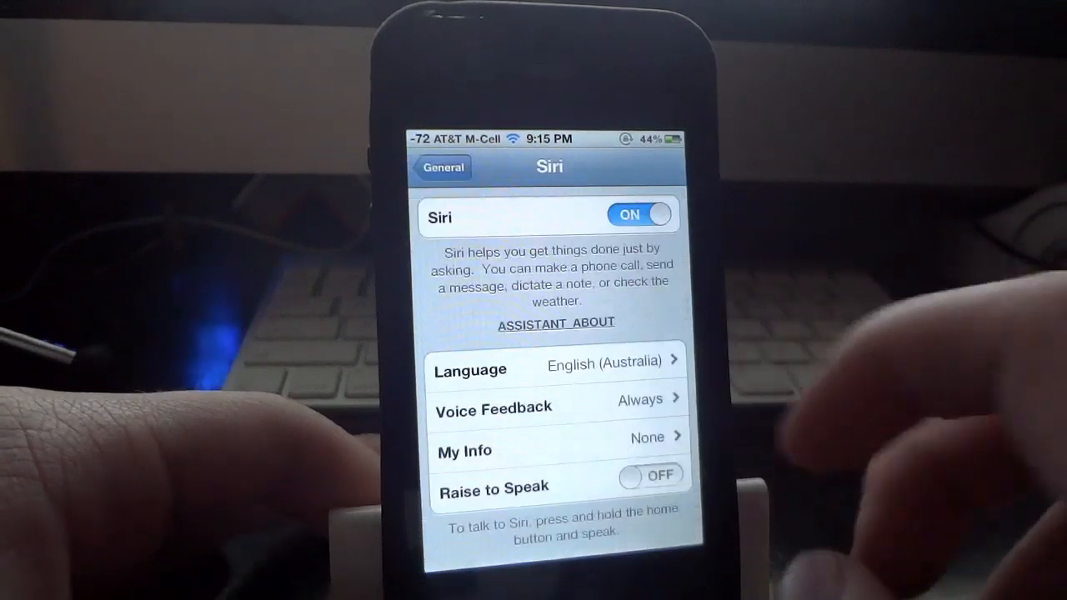
{"action": "left_click", "coordinate": [444, 166]}
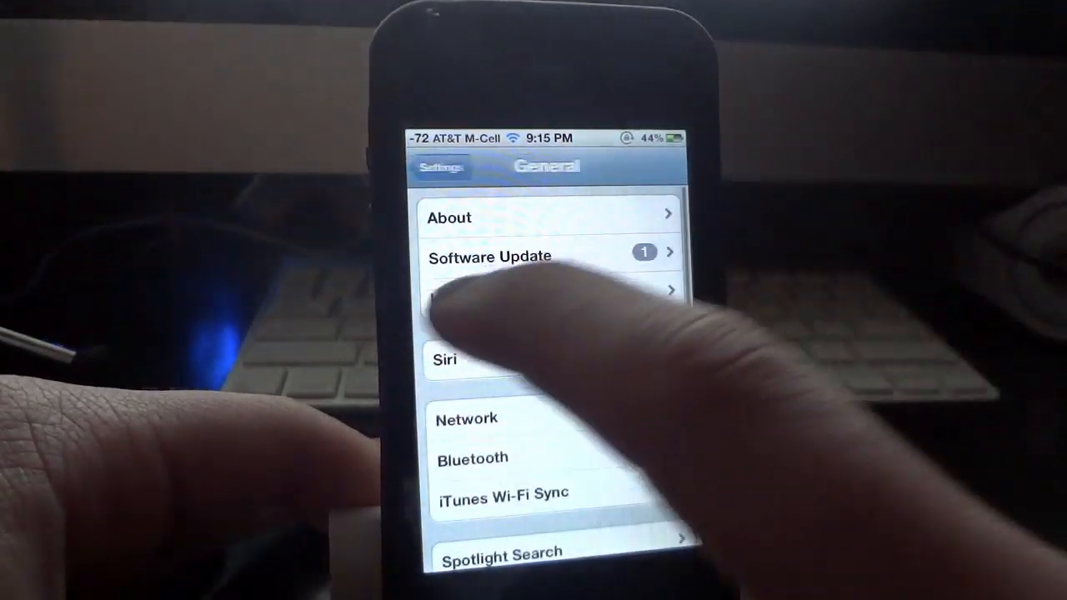